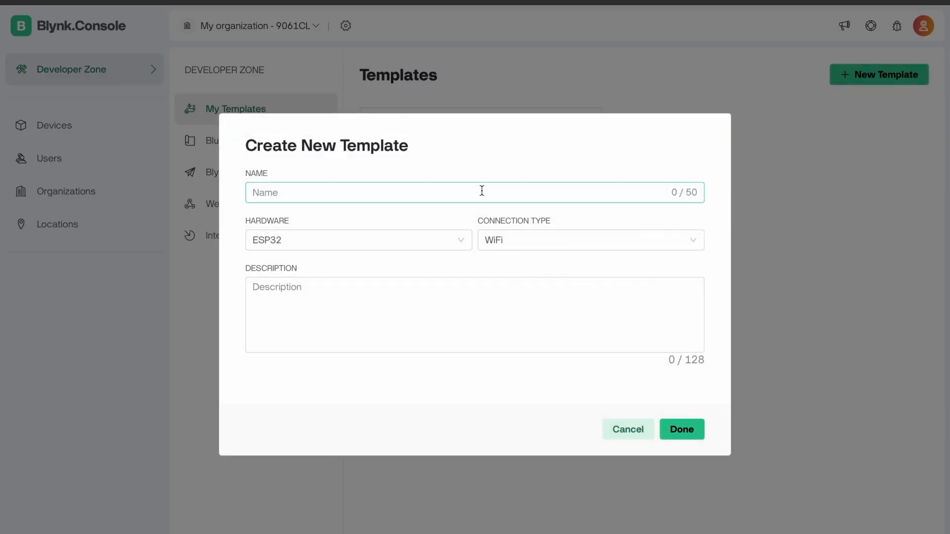
Create the IoT App template, add a device from it, and copy its firmware credentials
click(680, 429)
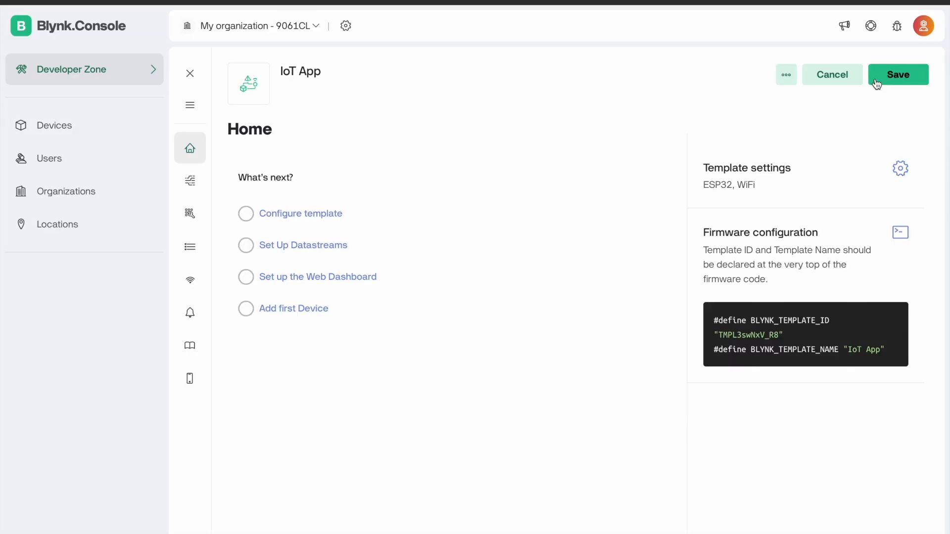
click(883, 73)
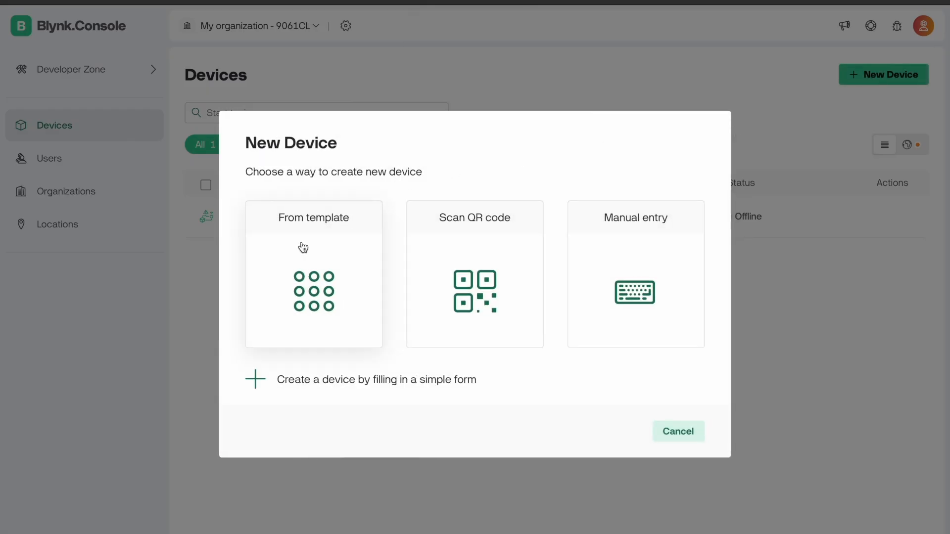
click(313, 274)
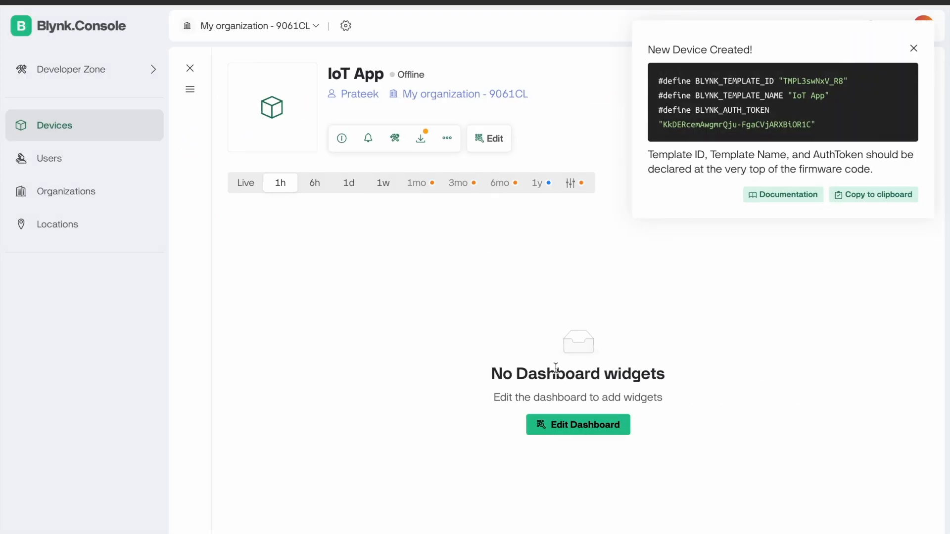
click(873, 195)
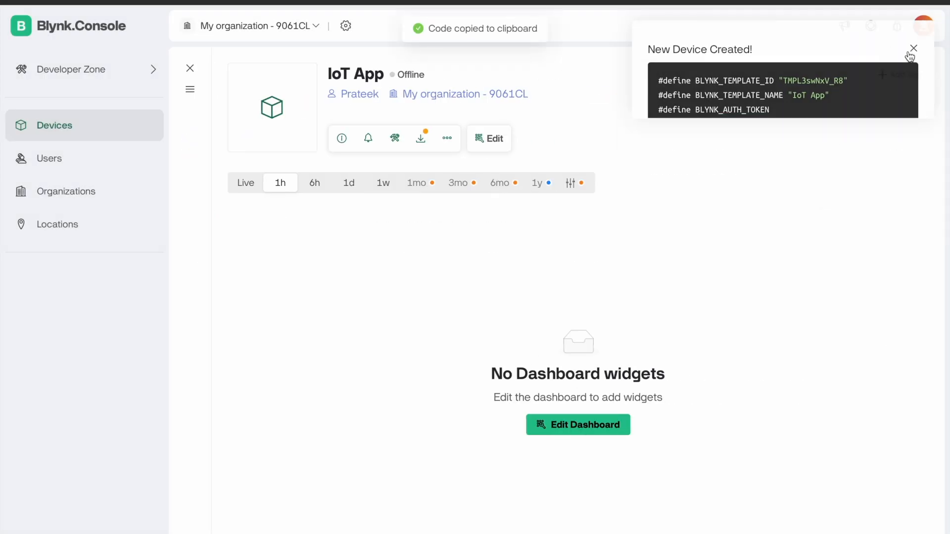
click(577, 424)
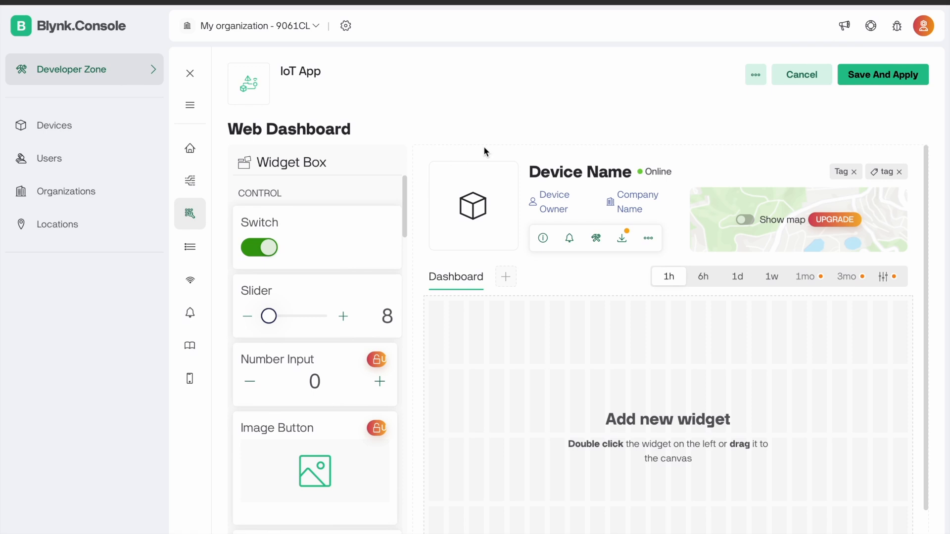
Title the gauge widget 'Water level' and create a virtual-pin datastream for it
scroll(down, 3)
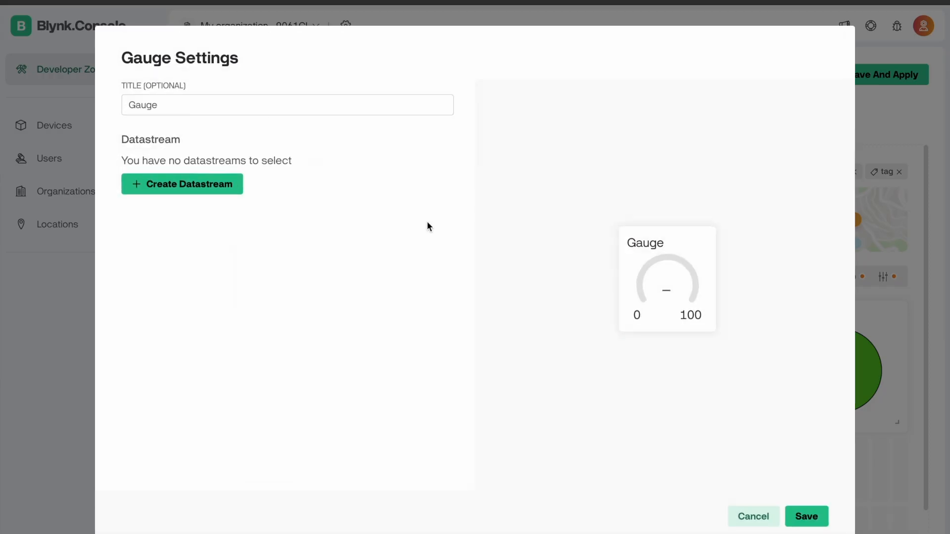
text(Water)
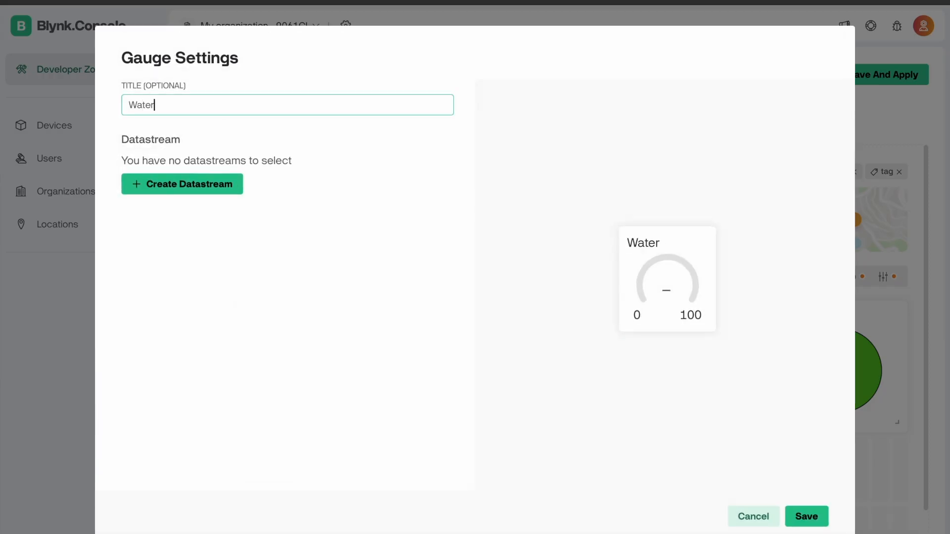
click(181, 184)
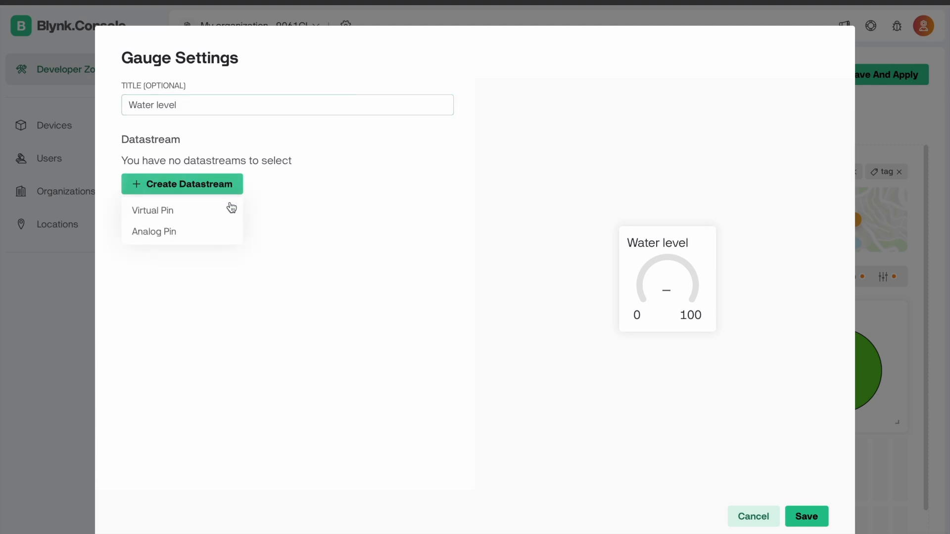
click(152, 211)
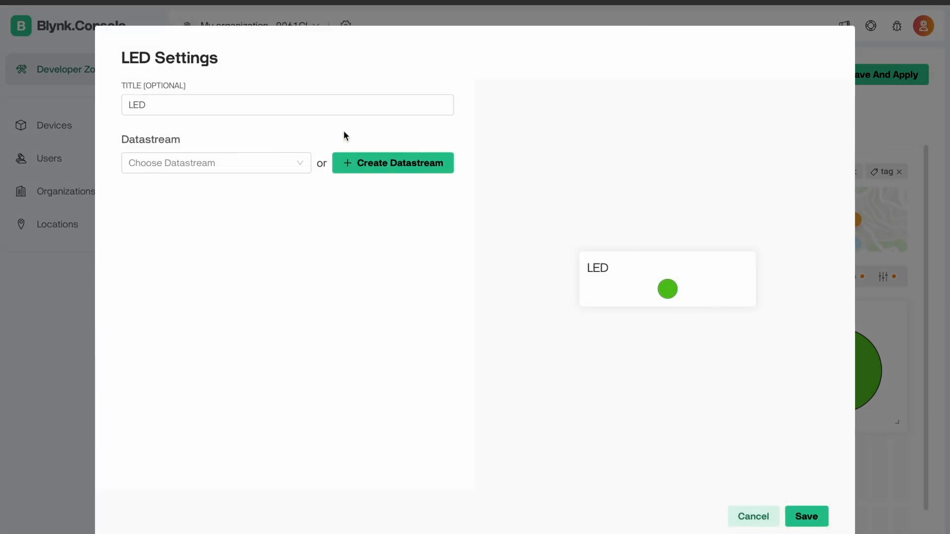
Add the Normal LED widget with a V1 datastream and a chosen colour
text(Norma)
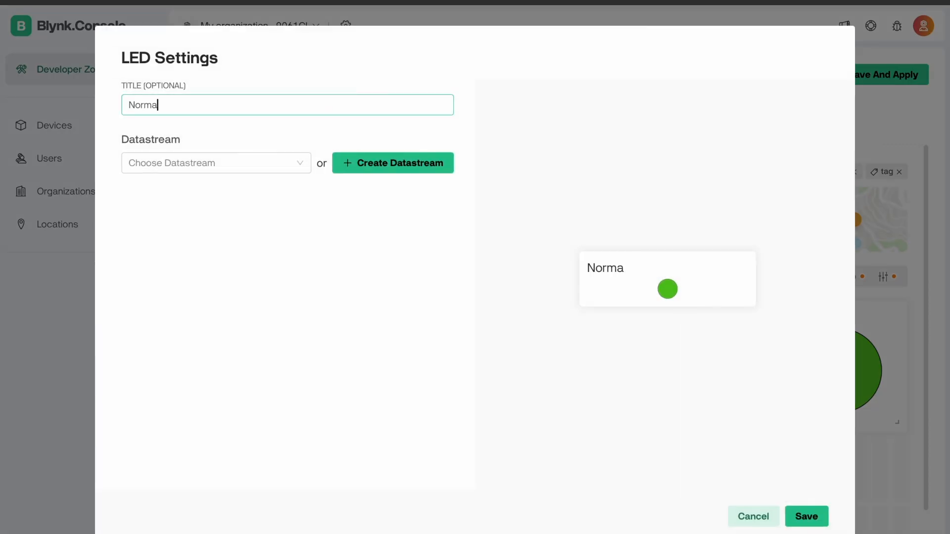
click(392, 162)
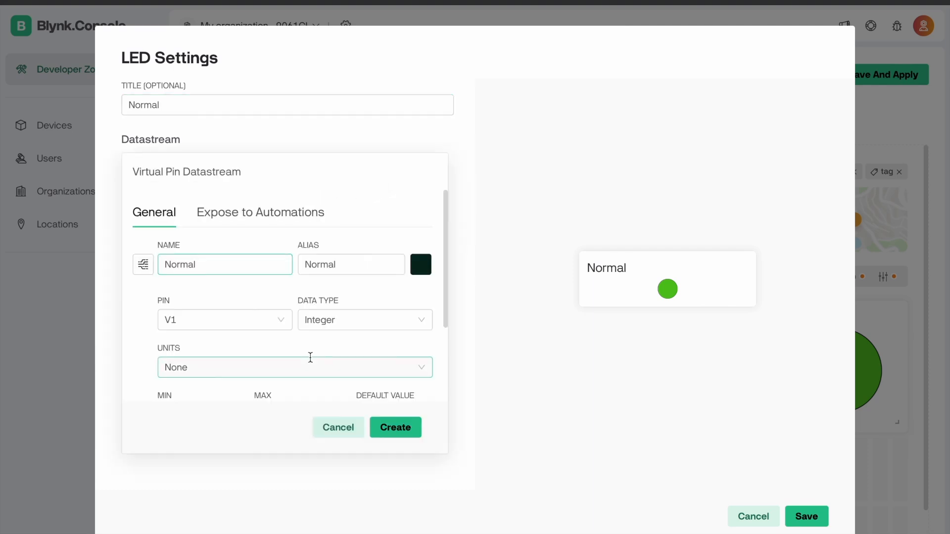
click(395, 427)
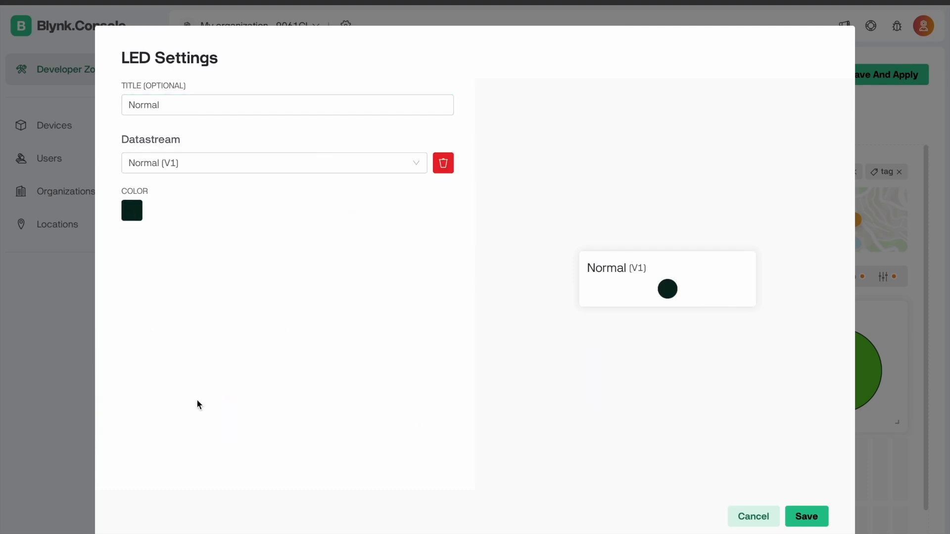
click(131, 210)
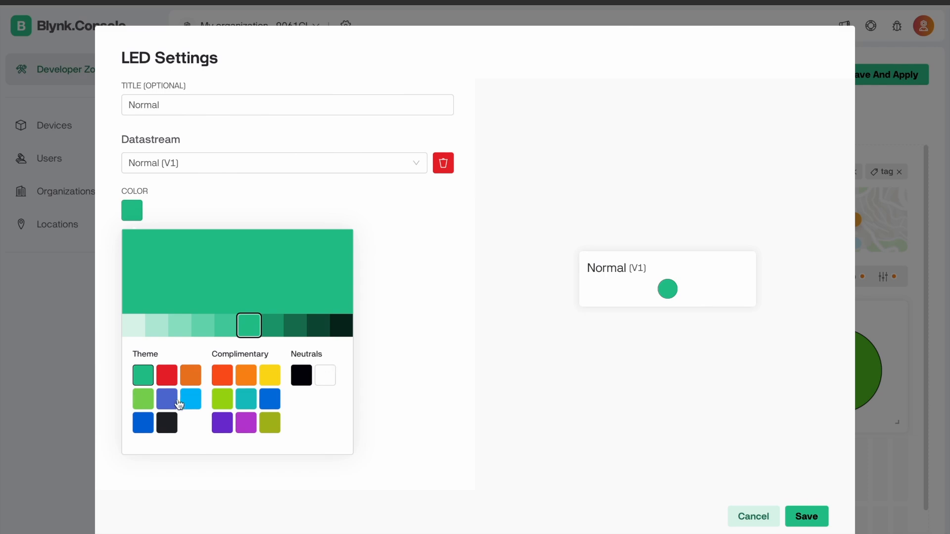
click(443, 163)
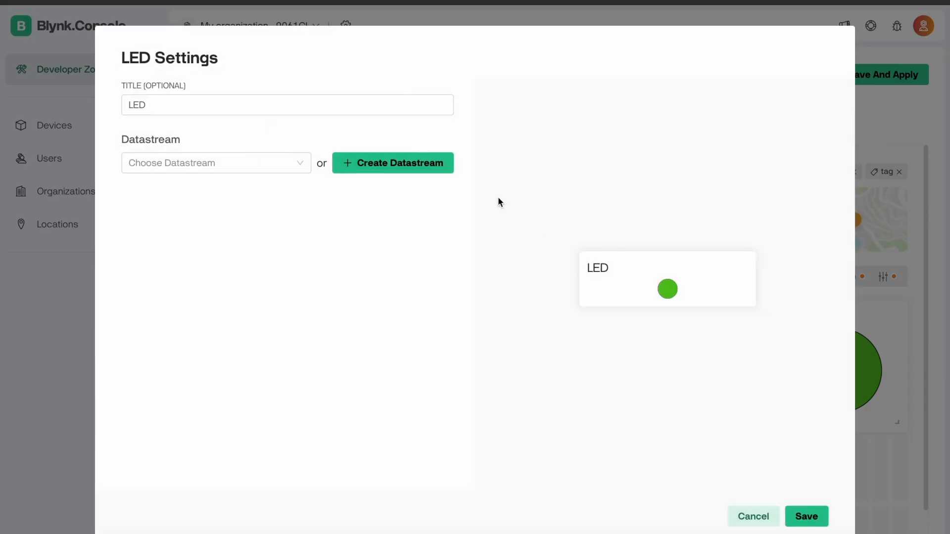
Add the Over Level LED widget with its datastream, then save and apply the dashboard
text(Over)
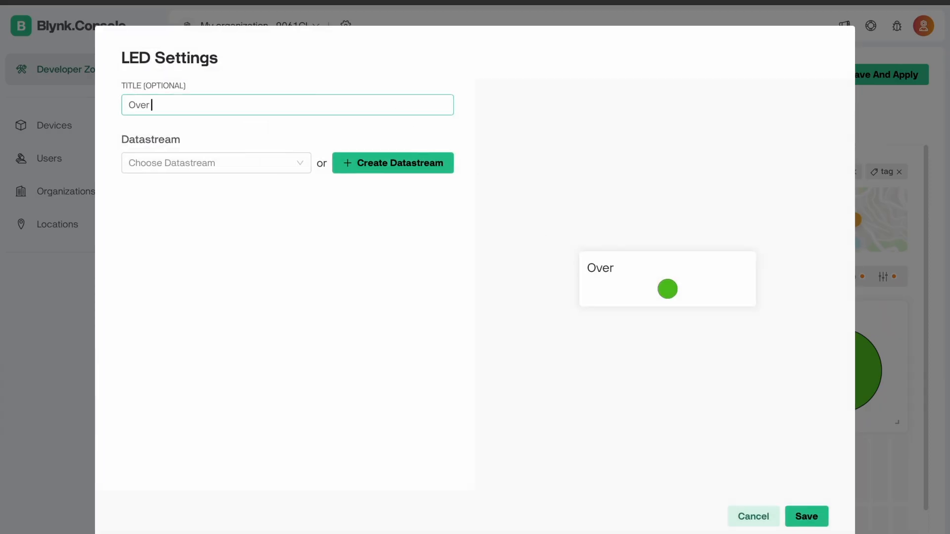
click(392, 162)
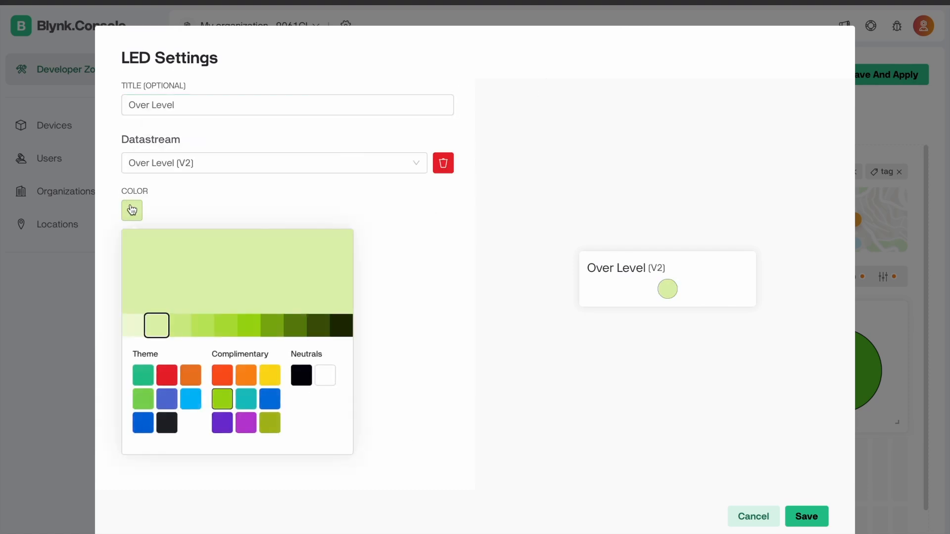
click(805, 516)
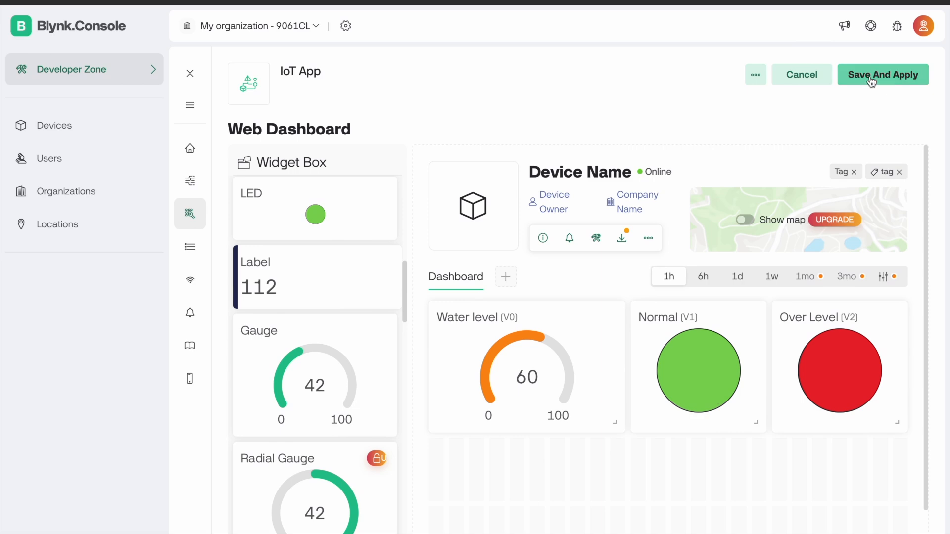
click(883, 74)
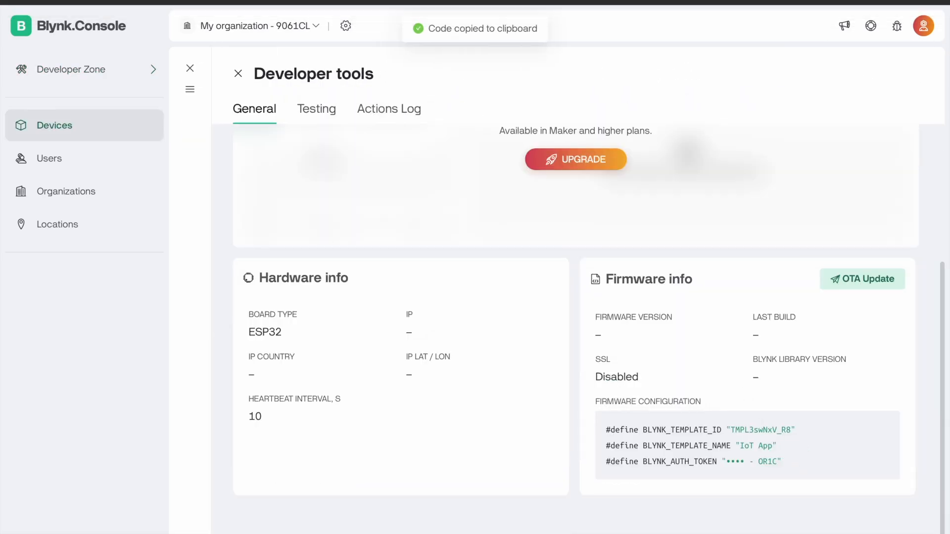
click(237, 73)
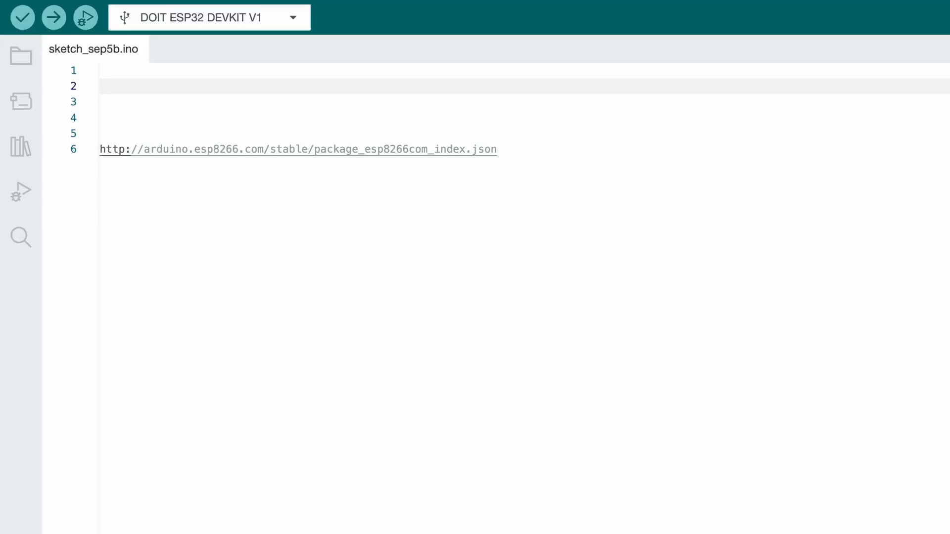
mouse_move(579, 199)
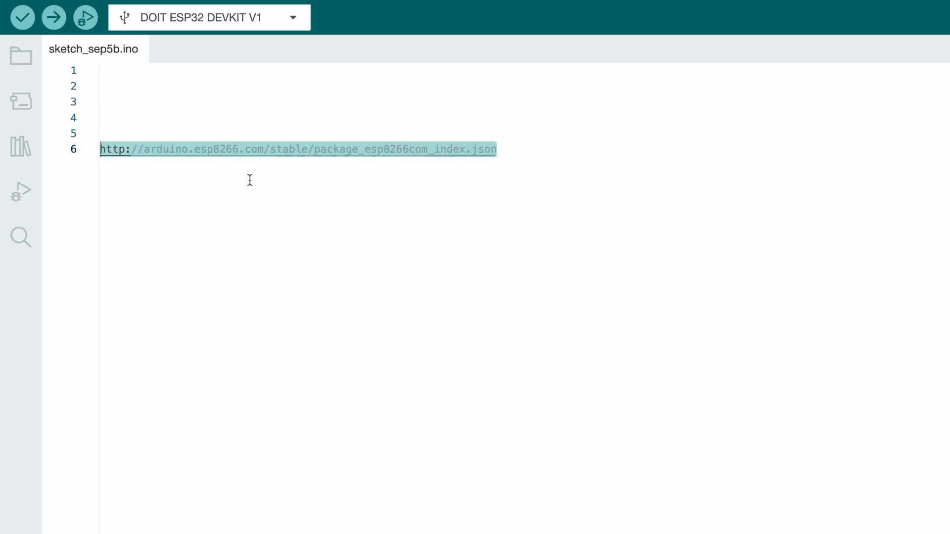
mouse_move(242, 290)
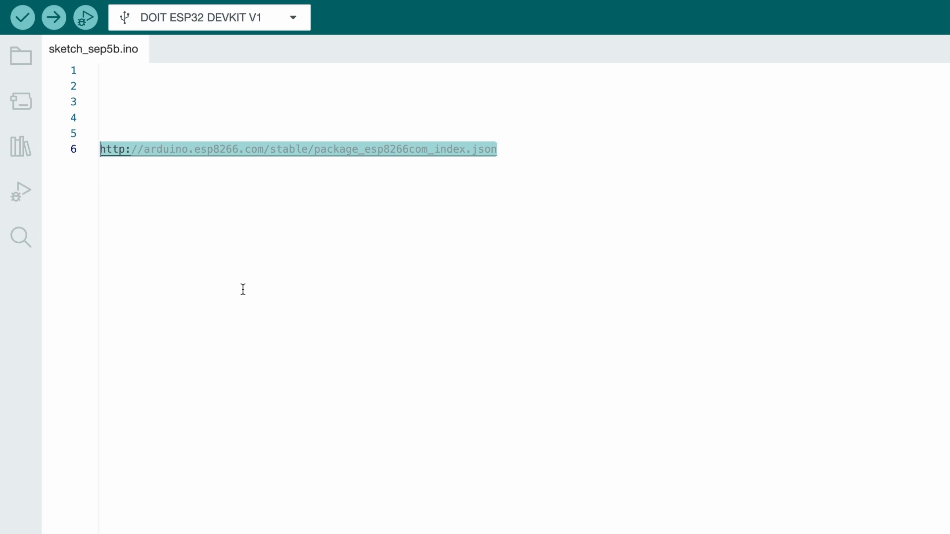
click(66, 7)
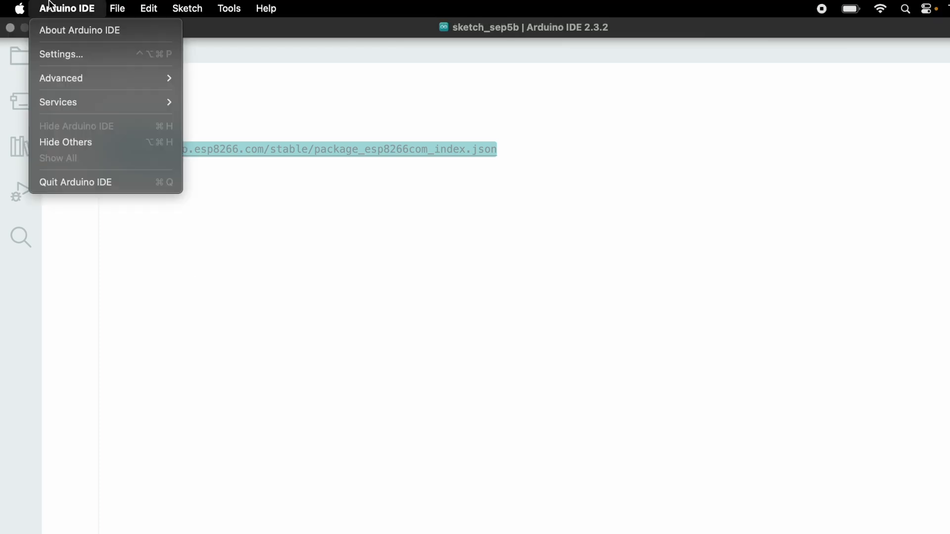
click(60, 54)
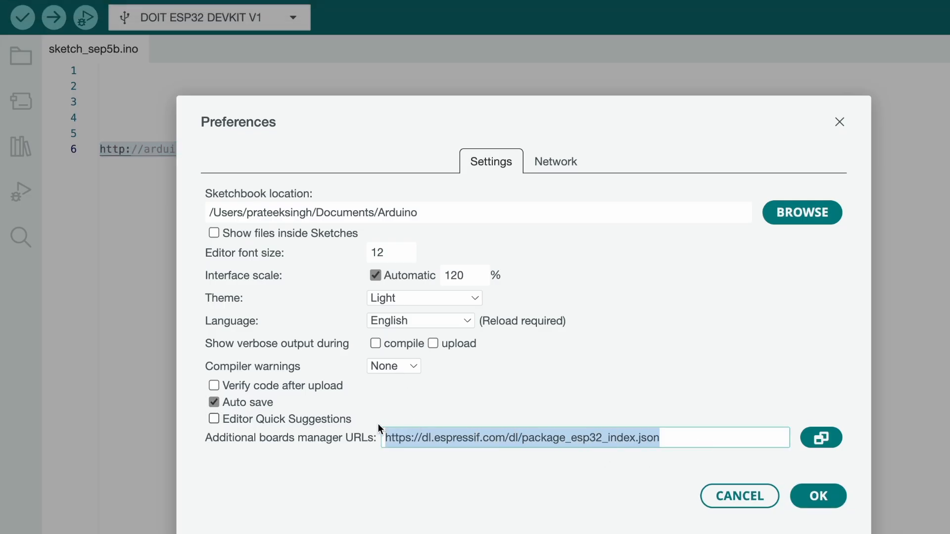
text(http://arduino.esp8266.com/stable/package_esp8266com_index.json)
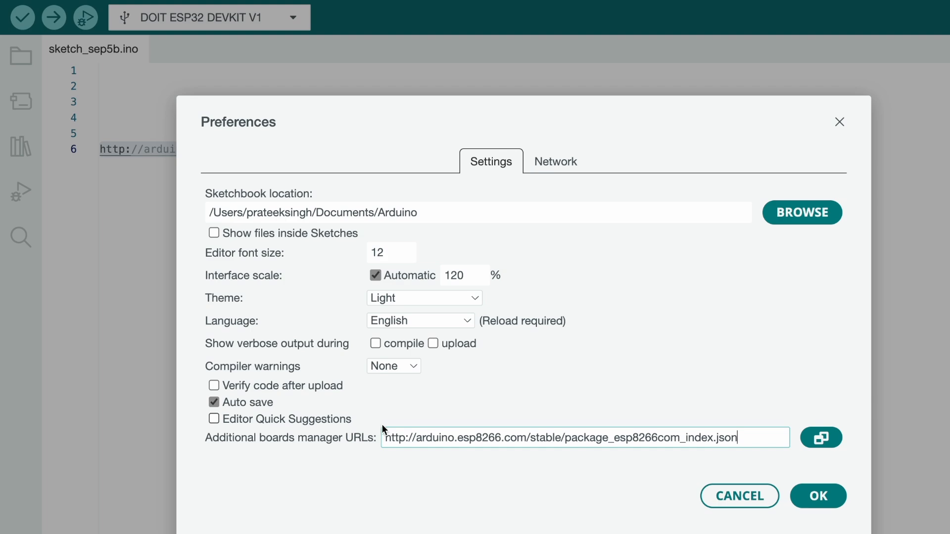
Search Boards Manager for esp8266 to confirm package 3.1.2 is installed
click(817, 495)
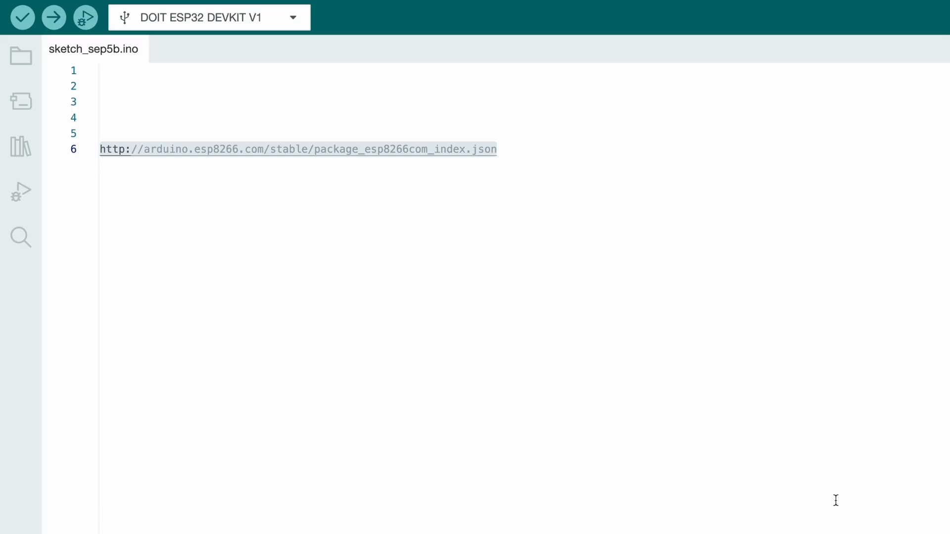
click(230, 8)
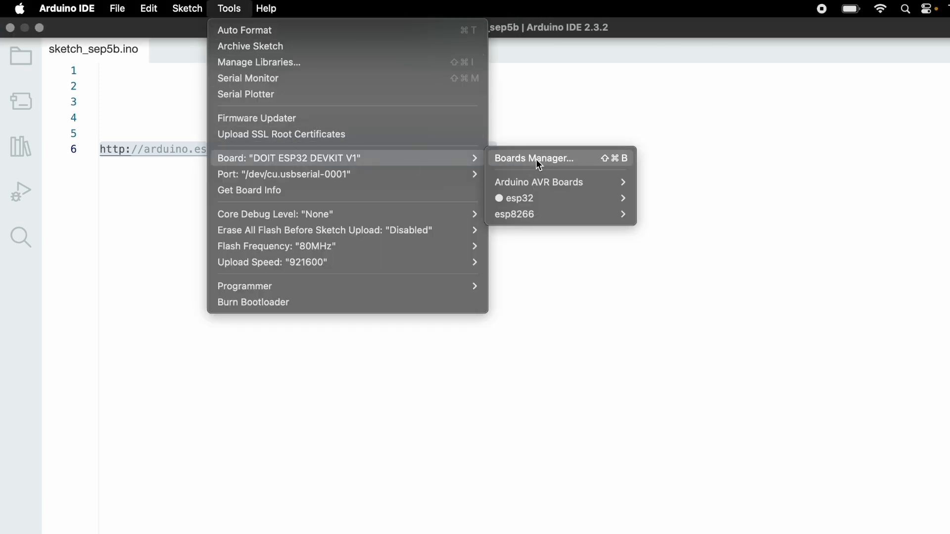
click(534, 158)
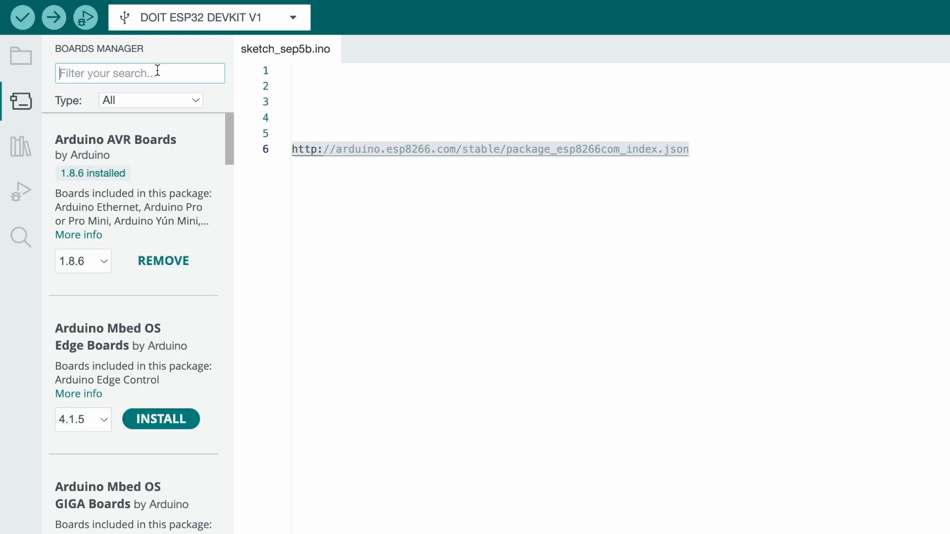
text(esp8266)
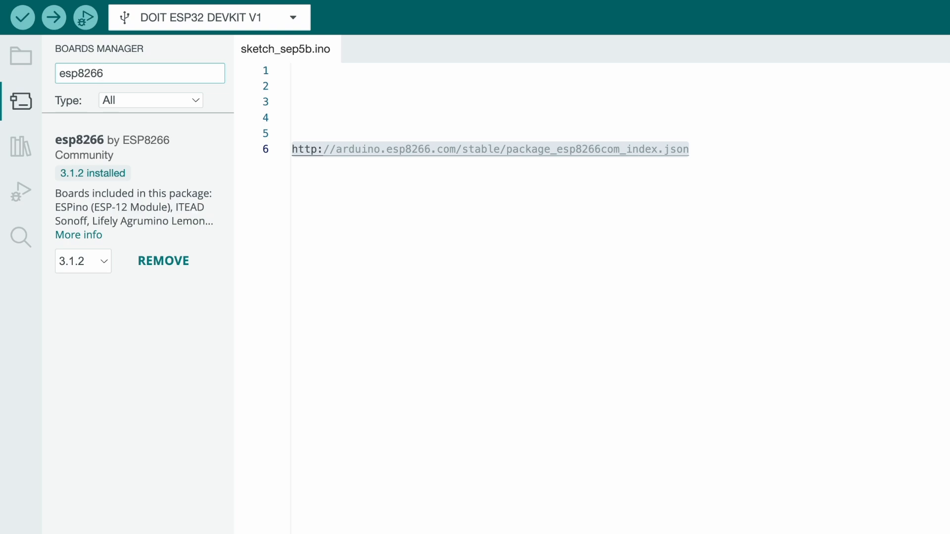
mouse_move(119, 155)
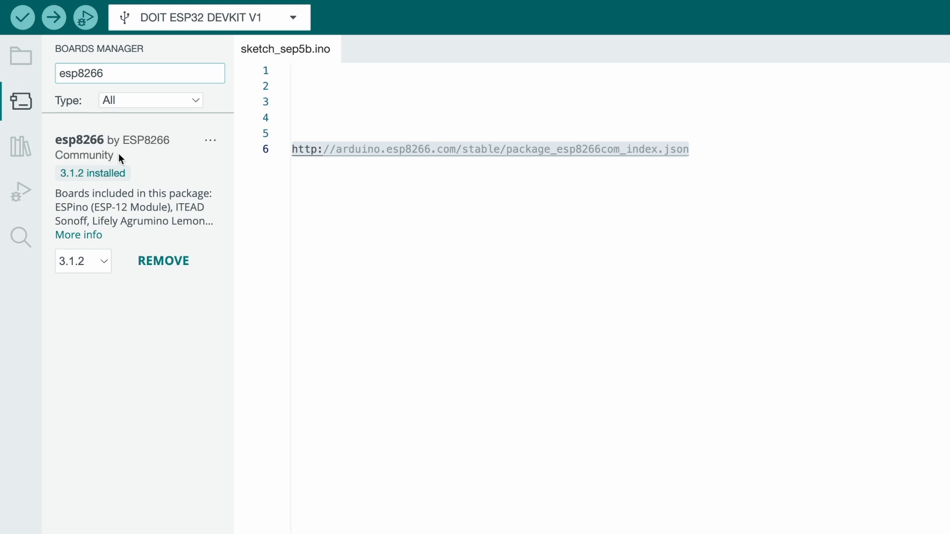
mouse_move(119, 293)
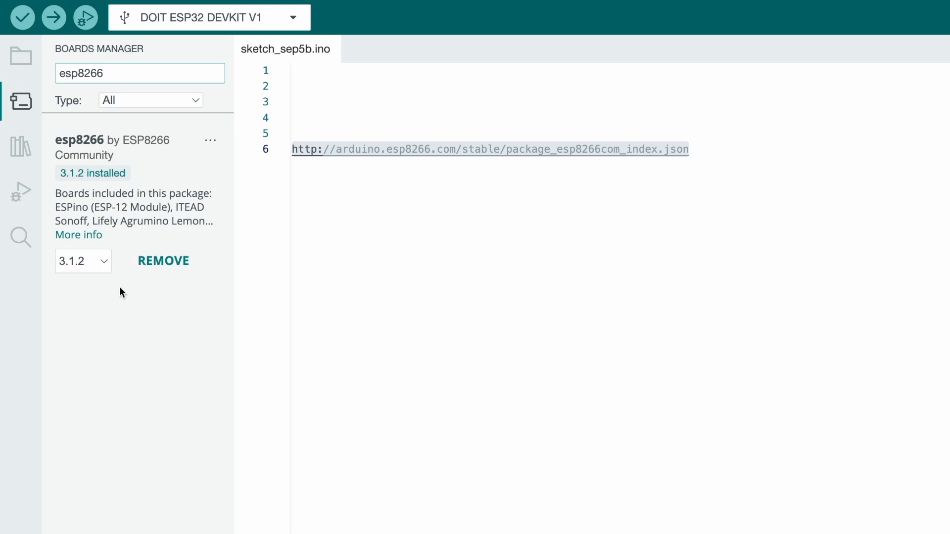
mouse_move(126, 283)
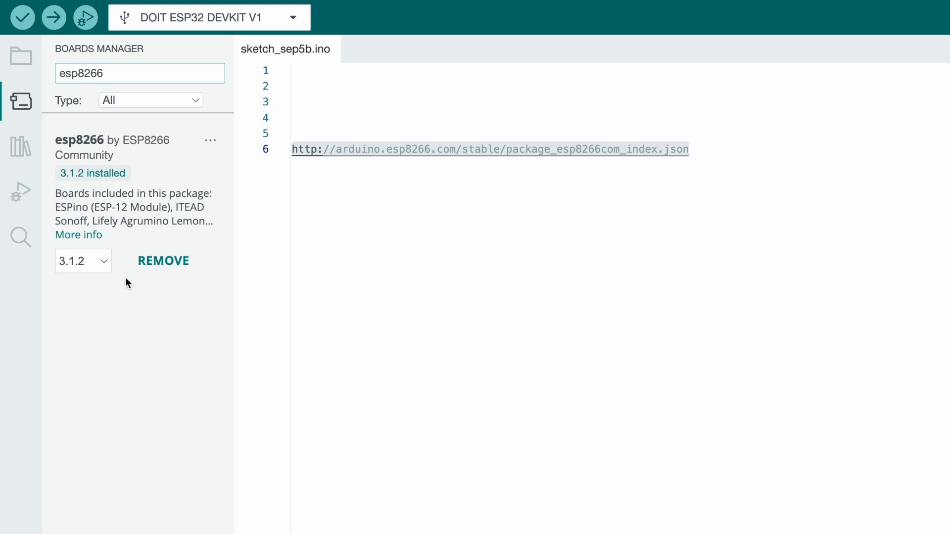
mouse_move(133, 203)
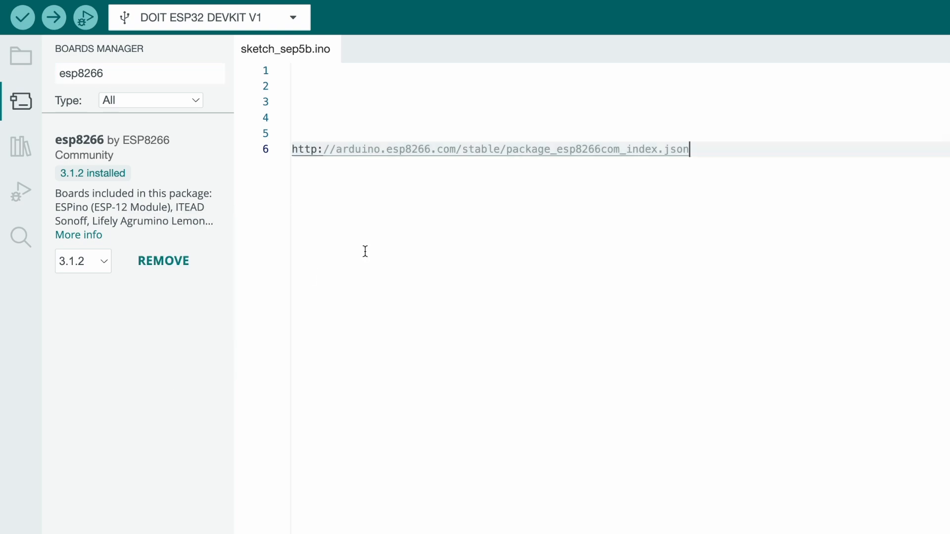
click(229, 8)
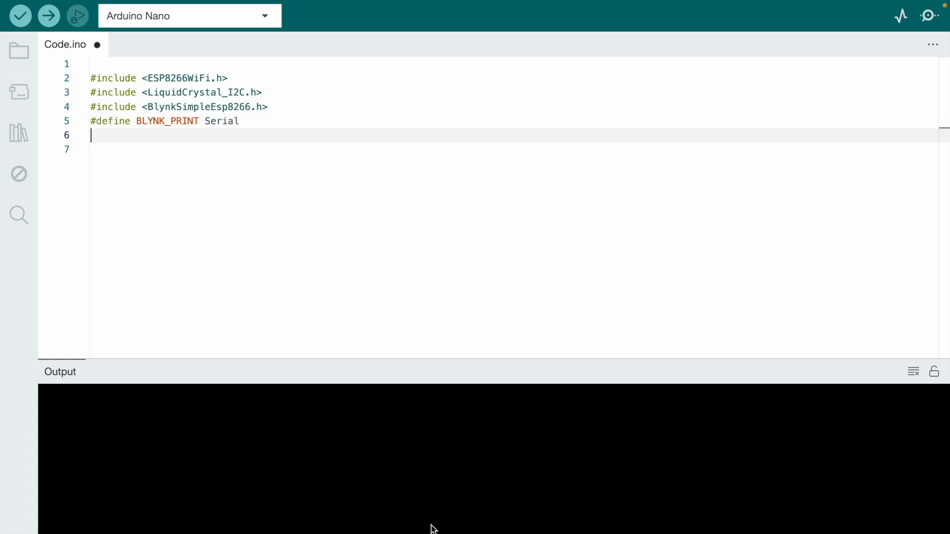
Add #include <Servo.h> and check the LiquidCrystal_I2C and Servo libraries are installed
text(#include <Servo.h>)
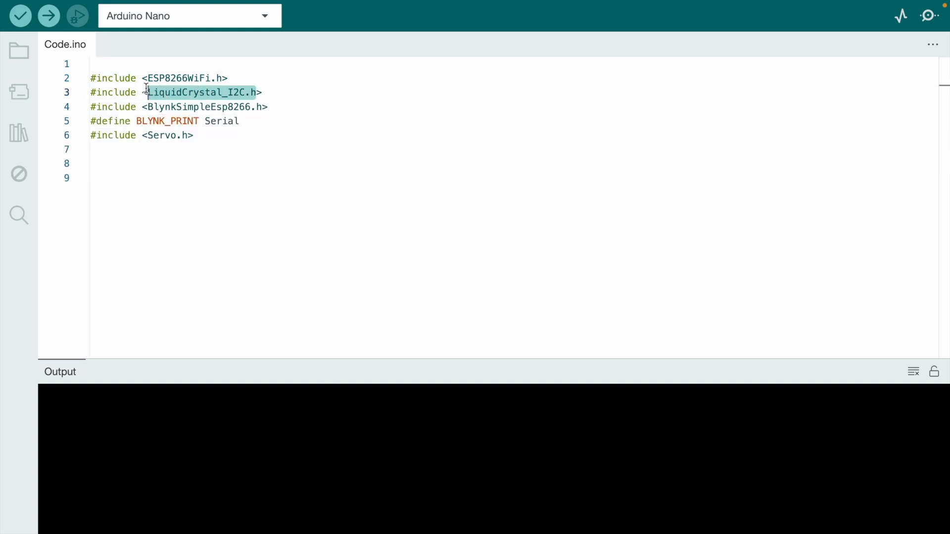
click(18, 133)
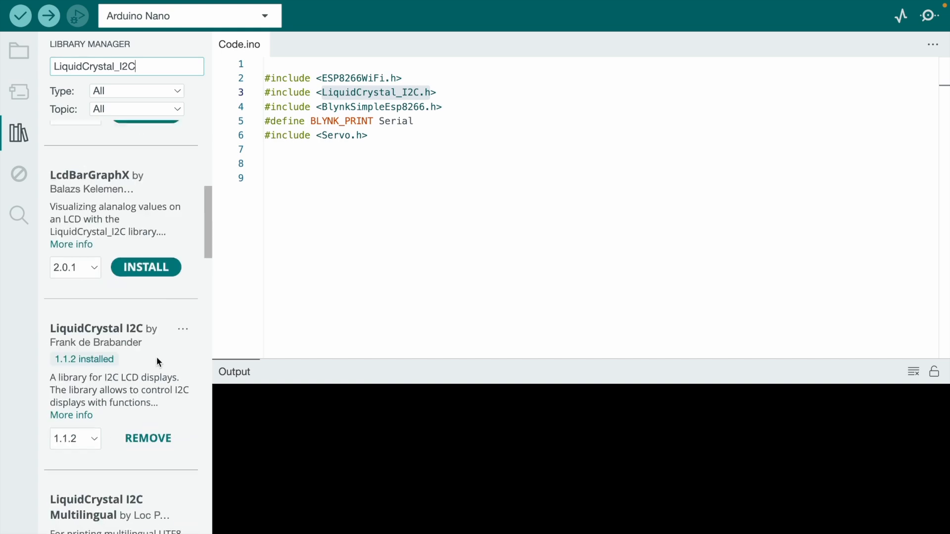
click(207, 8)
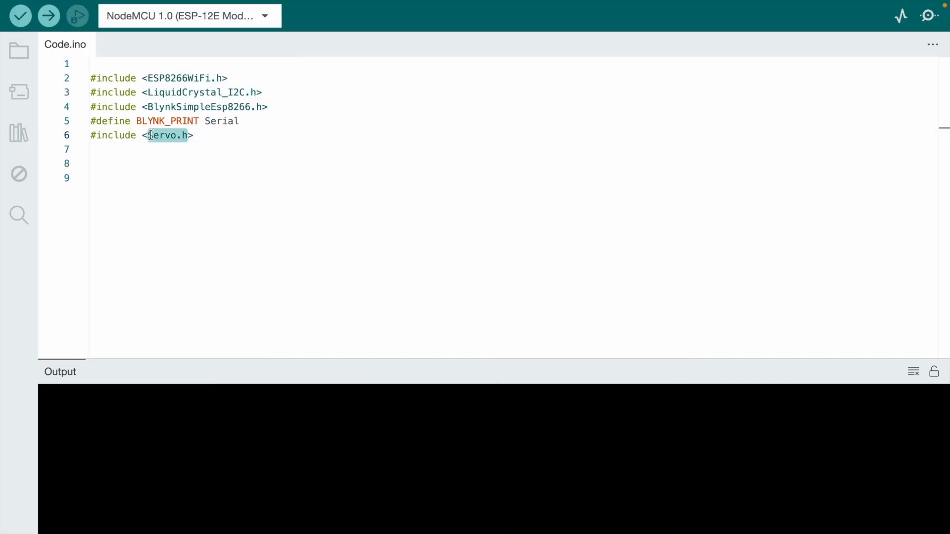
click(18, 132)
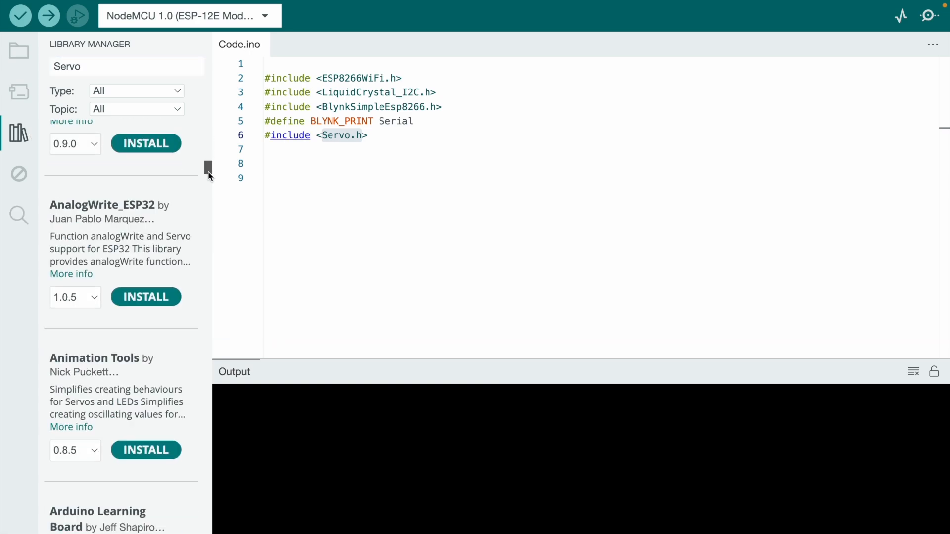
scroll(down, 3)
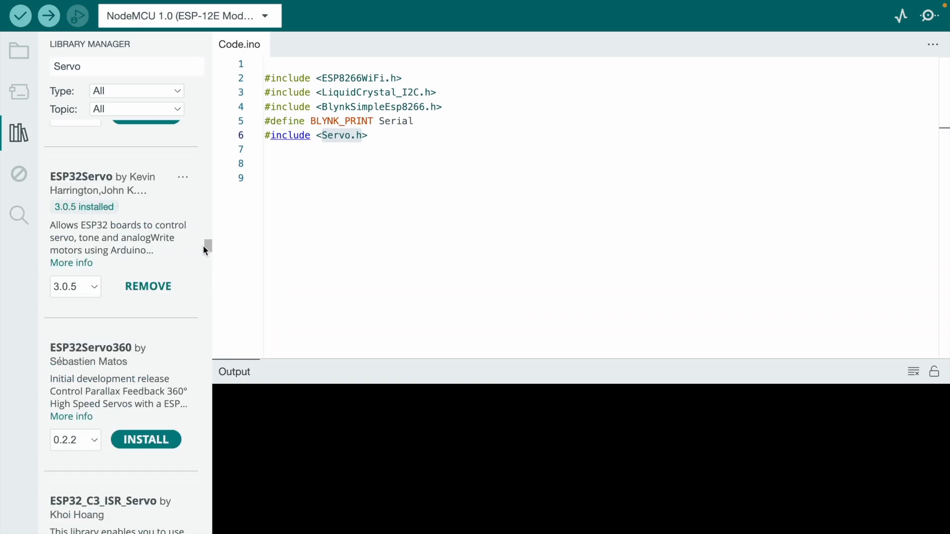
scroll(up, 3)
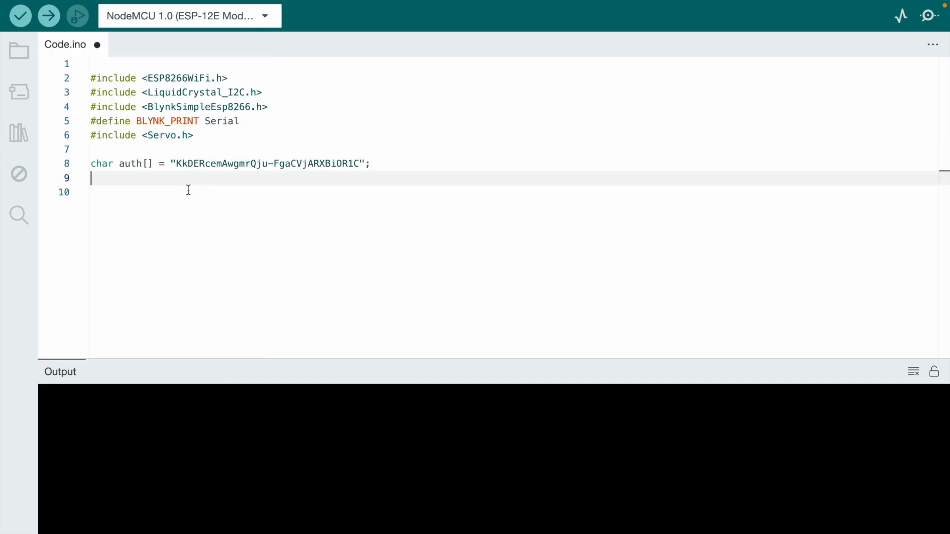
text(char ssid[] = "justdoelectronics";)
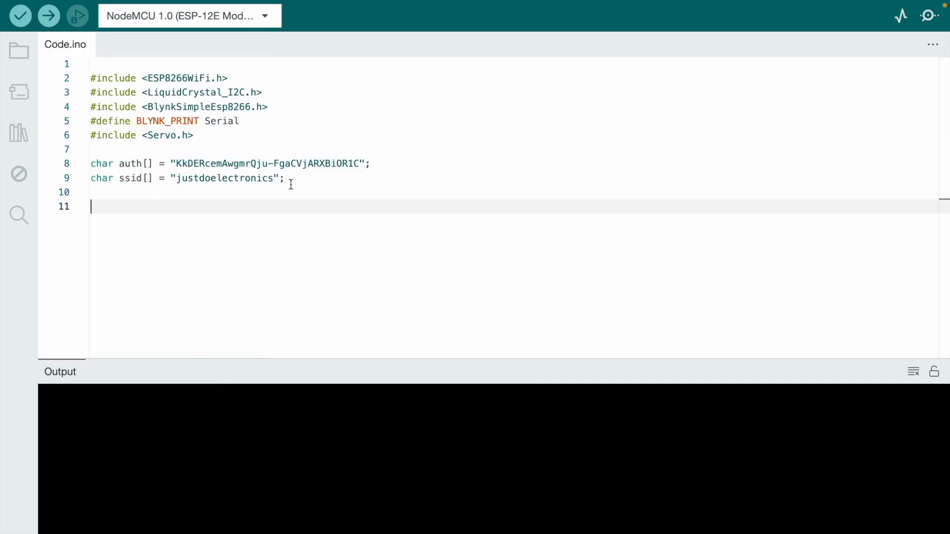
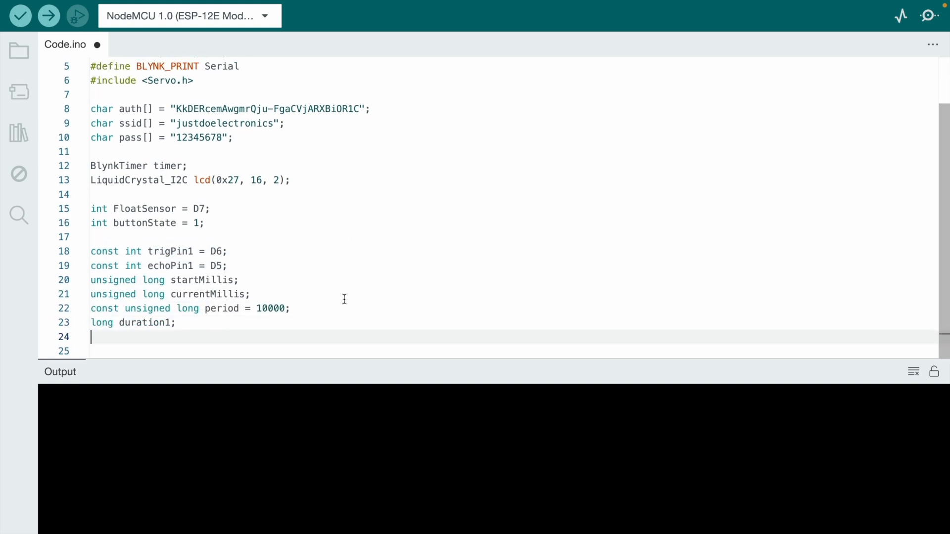
scroll(down, 3)
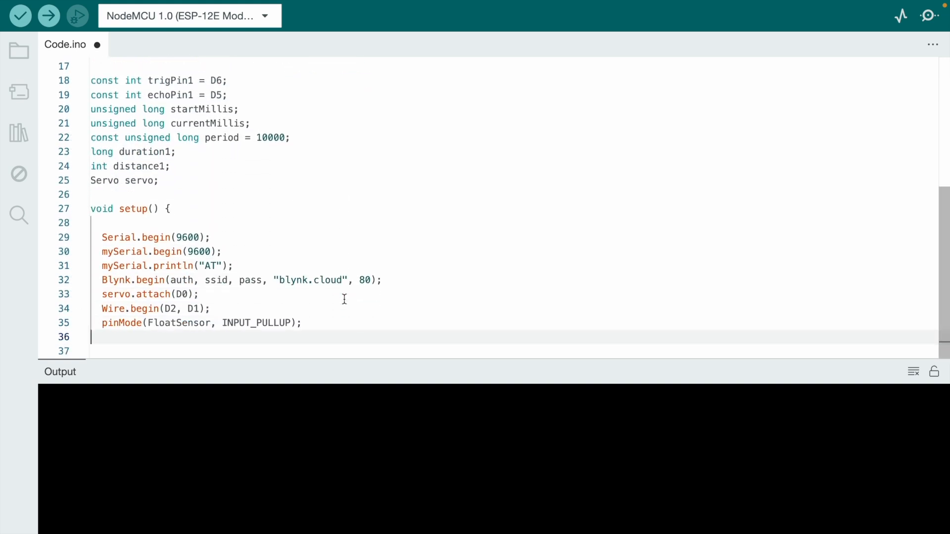
Write setup with lcd.init() and the ultersonic() function computing distance1 = duration1 * 0.297 / 2
text(lcd.init();)
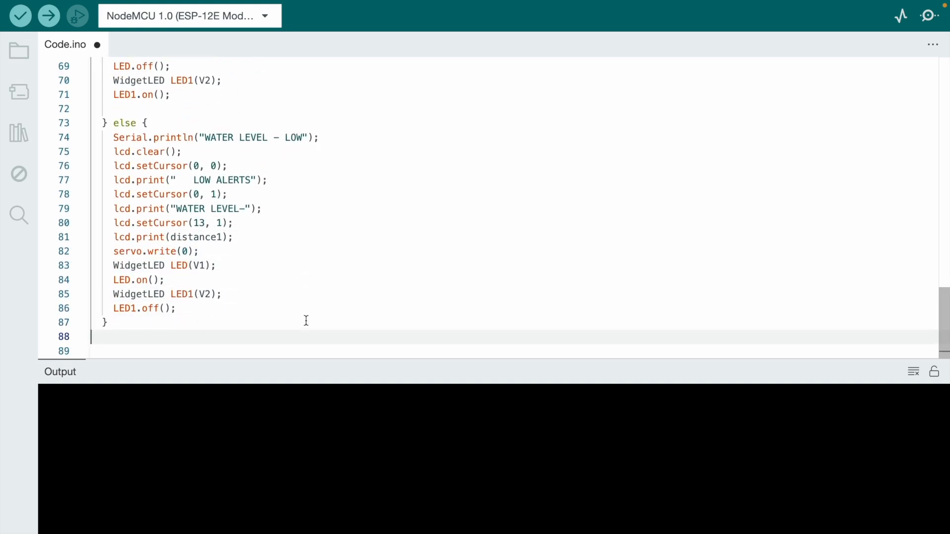
scroll(down, 3)
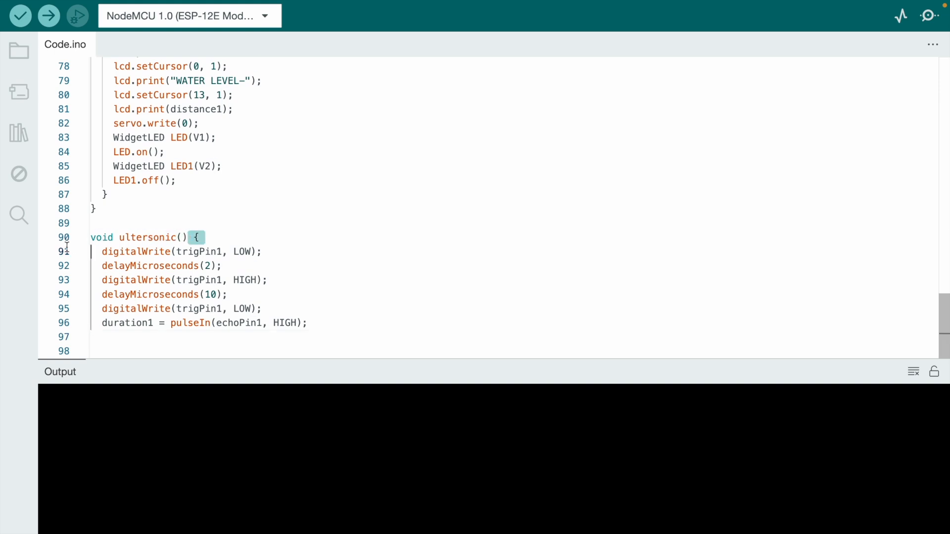
text(distance1 = duration1 * 0.297 / 2;)
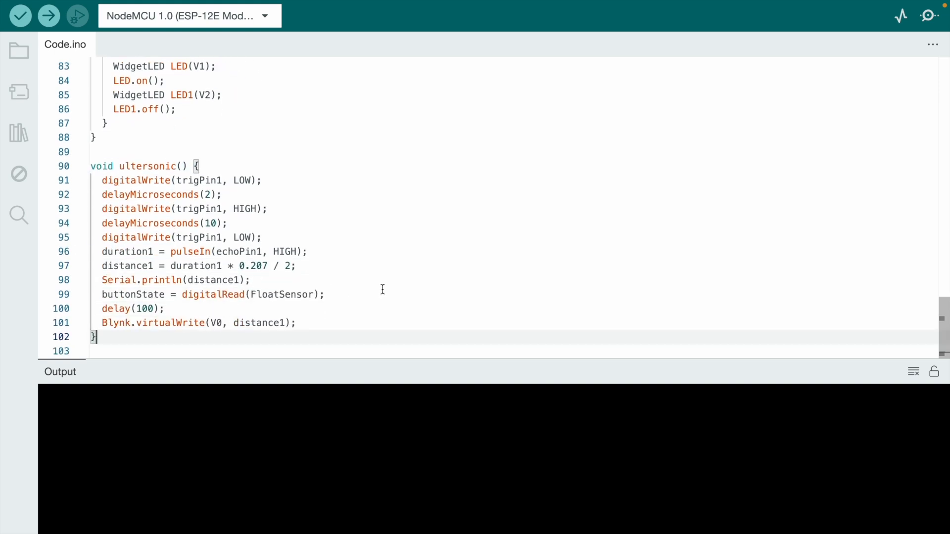
click(208, 8)
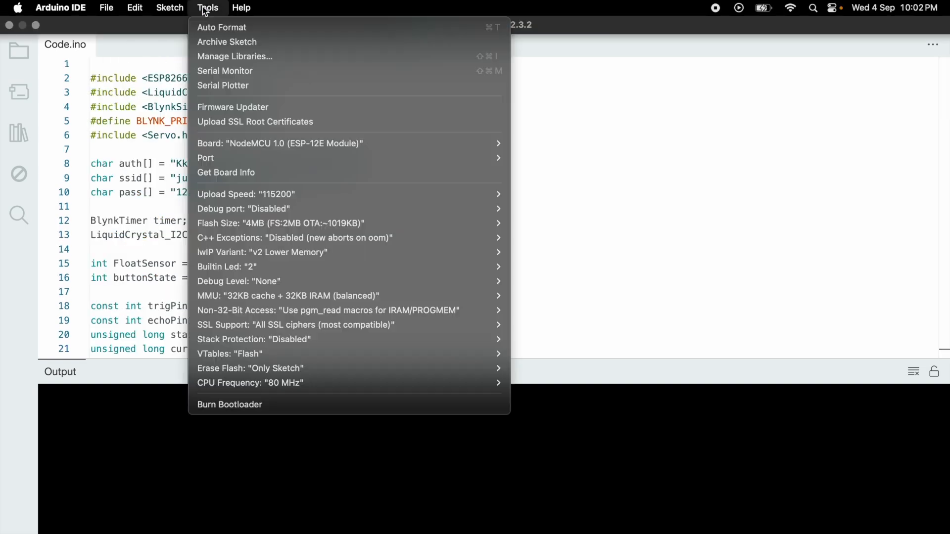
Select NodeMCU 1.0 (ESP-12E Module) from the esp8266 boards
click(285, 142)
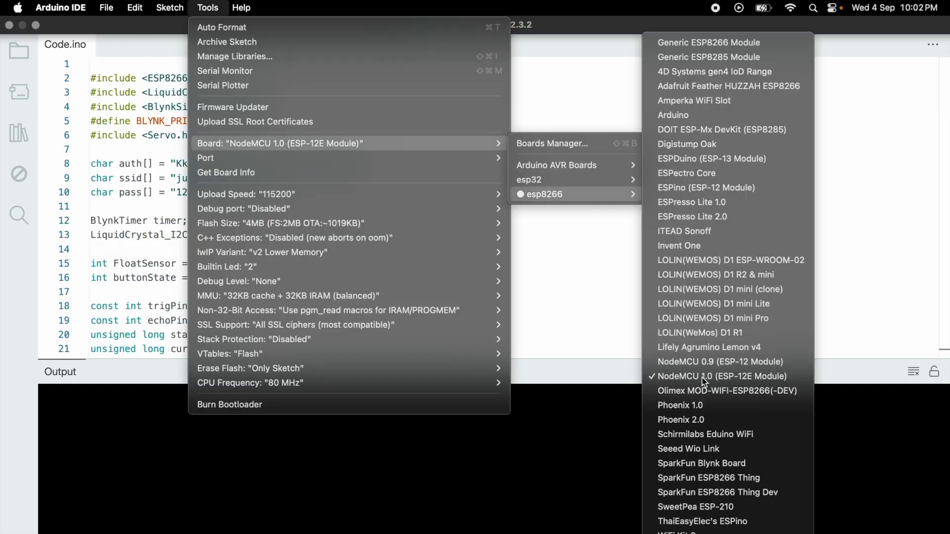
click(721, 375)
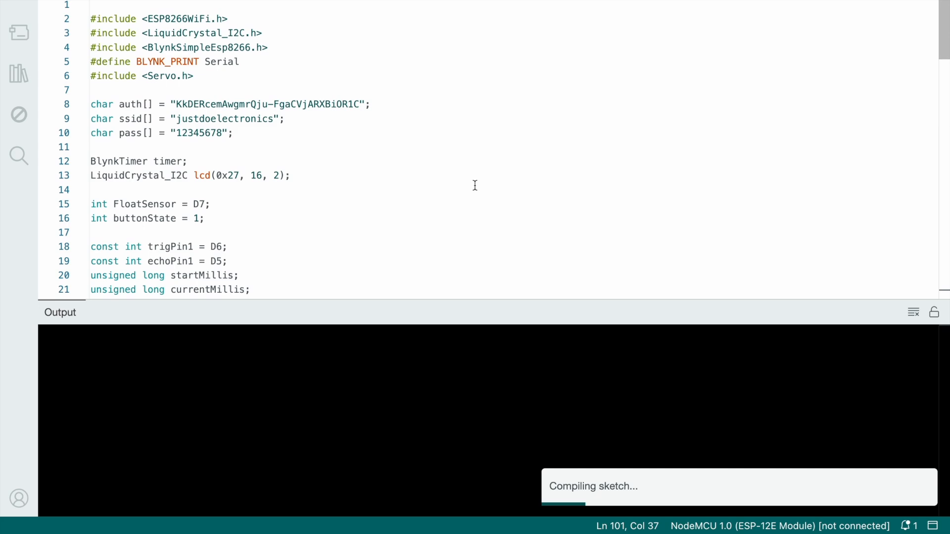